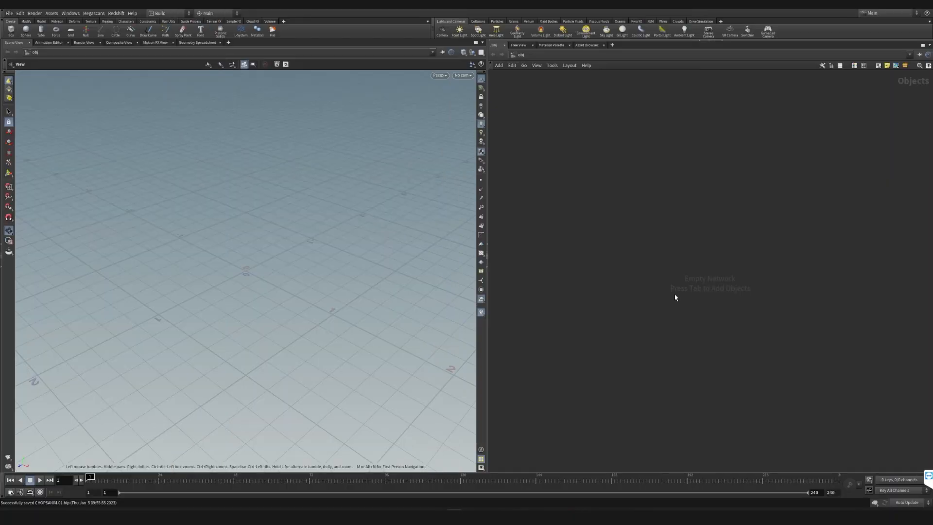
mouse_move(644, 295)
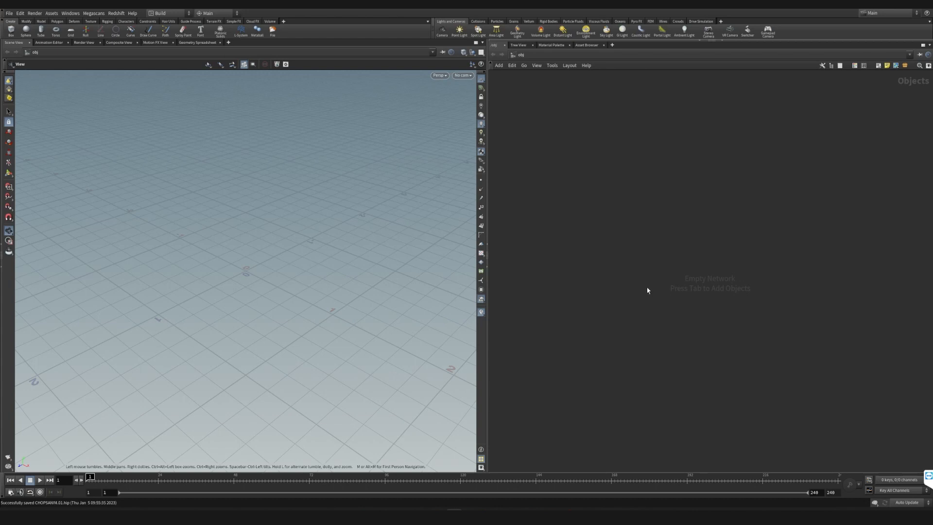
mouse_move(638, 286)
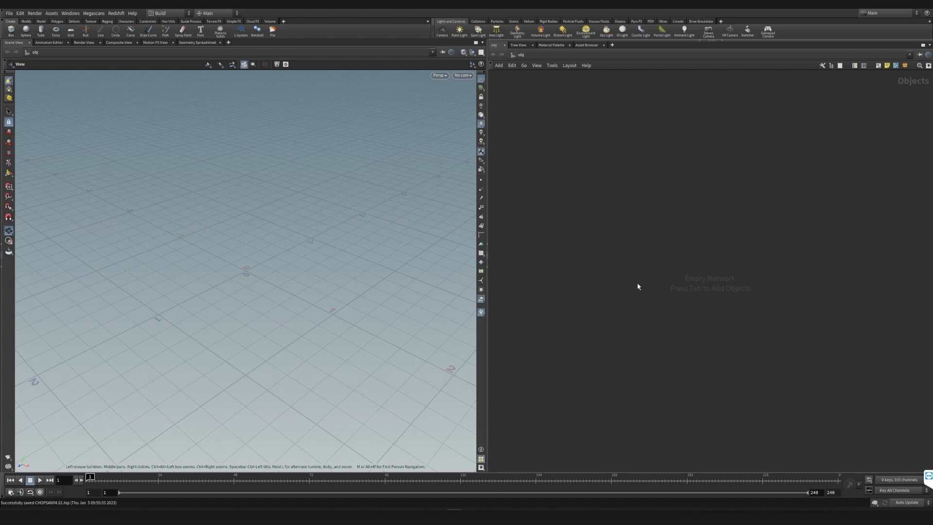
mouse_move(559, 260)
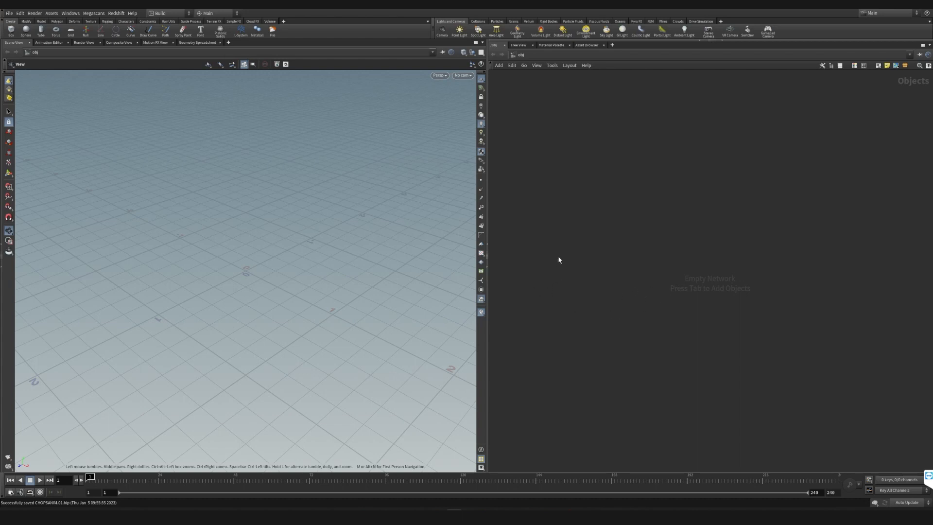
mouse_move(577, 279)
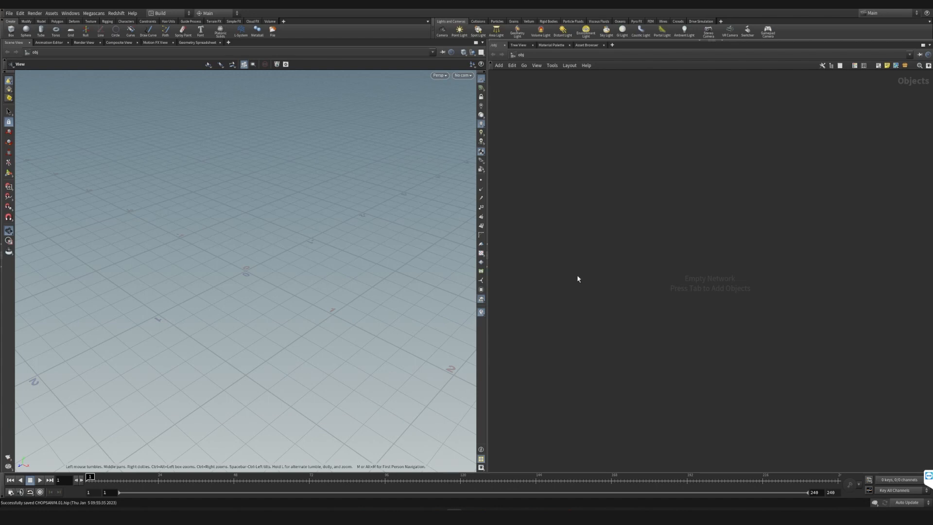
mouse_move(573, 284)
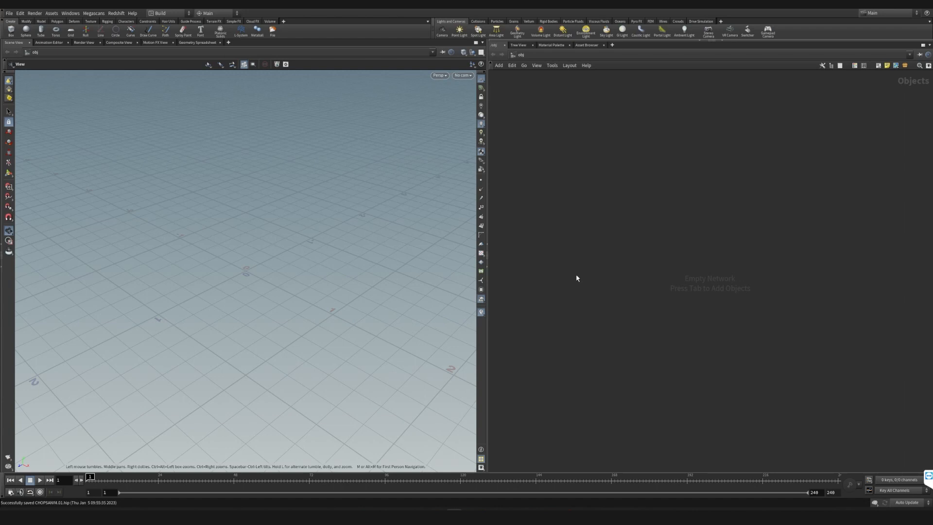
mouse_move(576, 260)
text(sph)
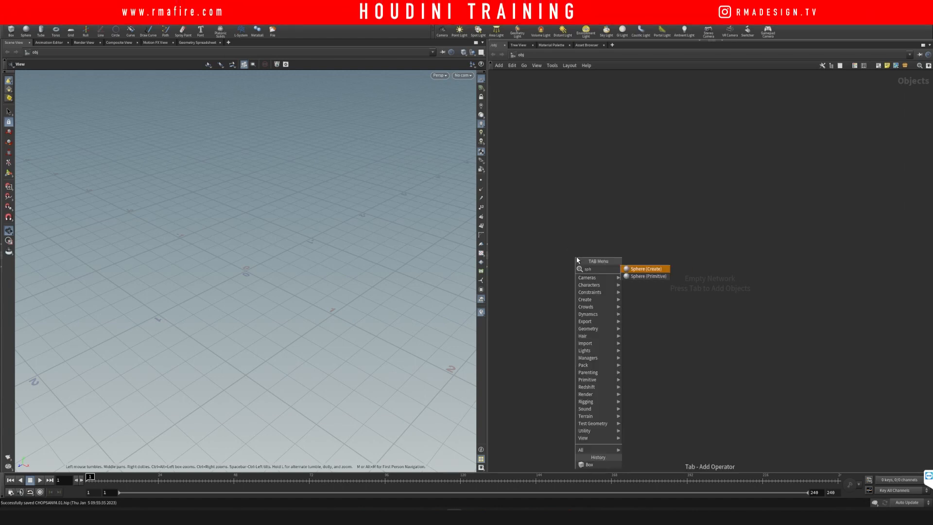
- Create a Sphere object and dive into its sphere1 geometry network
click(645, 269)
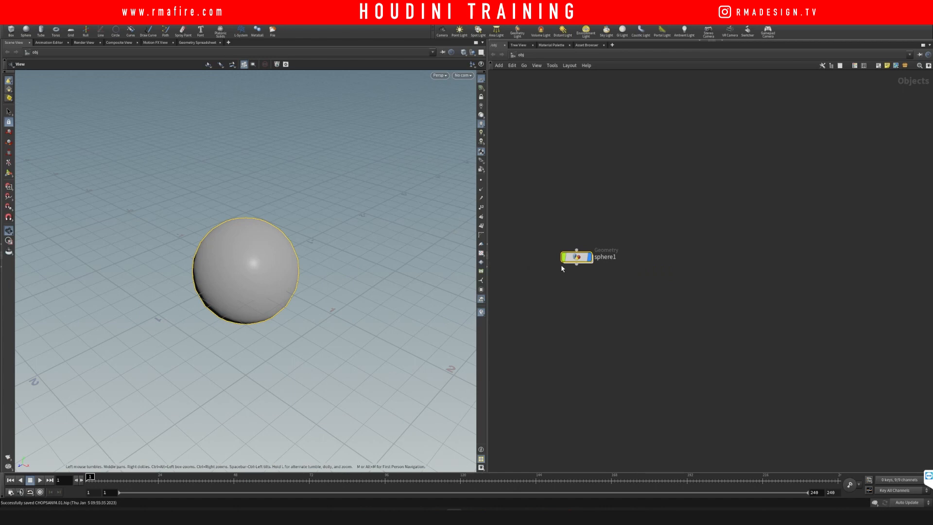
double_click(577, 256)
text(tra)
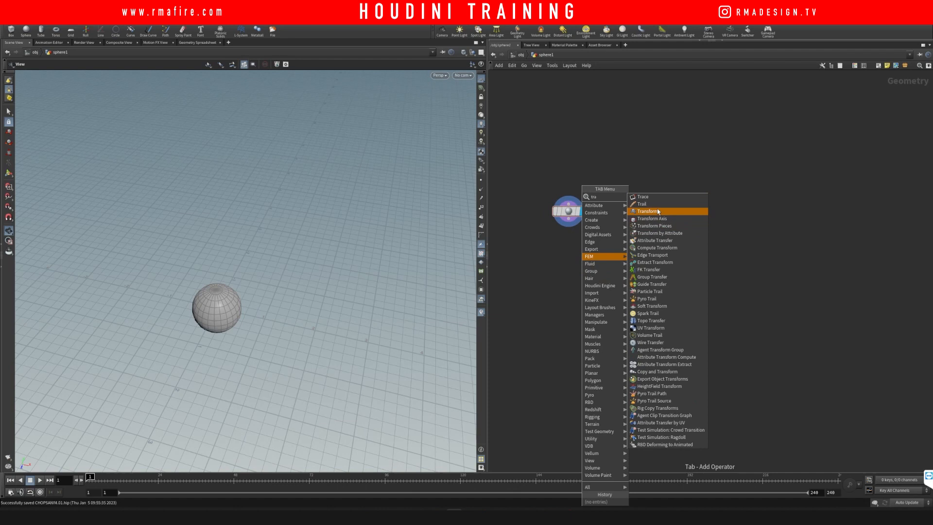
- Add a transform1 node wired beneath sphere1 in the geometry network
click(647, 210)
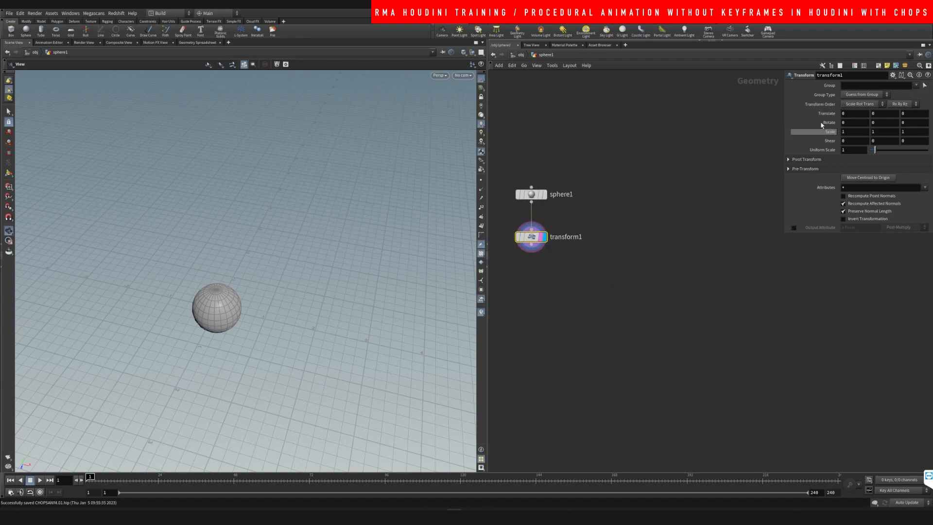
mouse_move(821, 114)
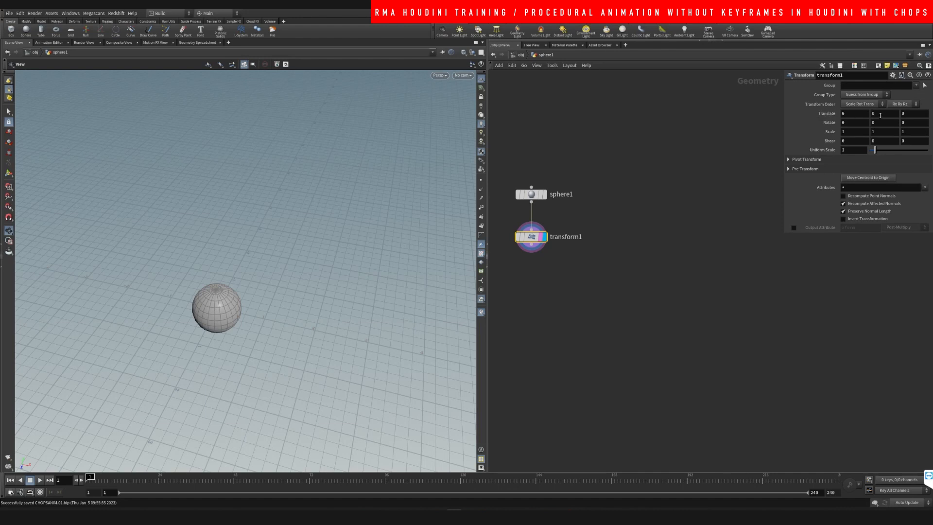
mouse_move(889, 112)
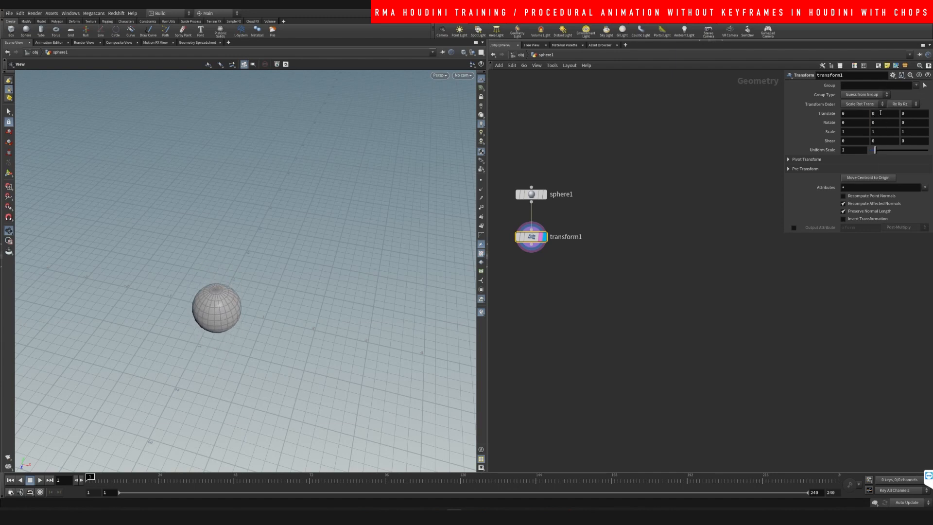
- Apply a Motion FX Noise effect to transform1's Translate Y parameter
right_click(856, 113)
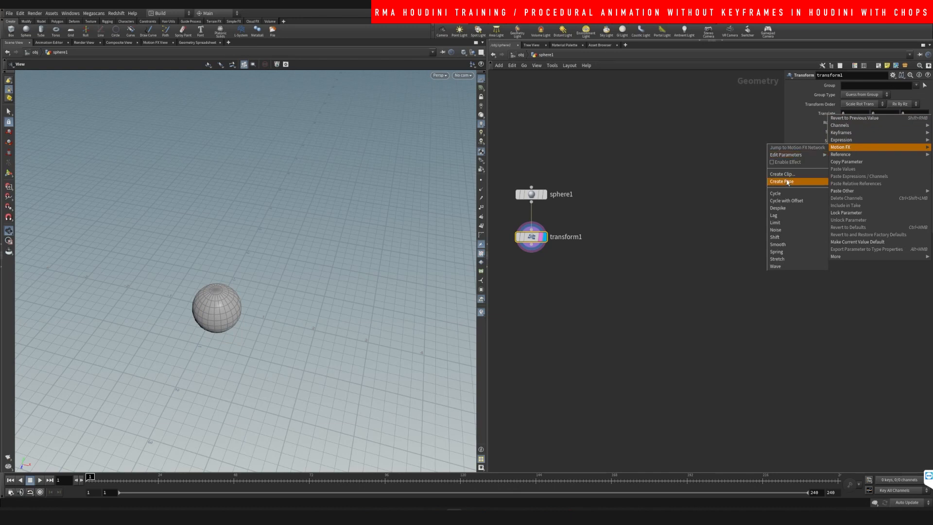
mouse_move(783, 207)
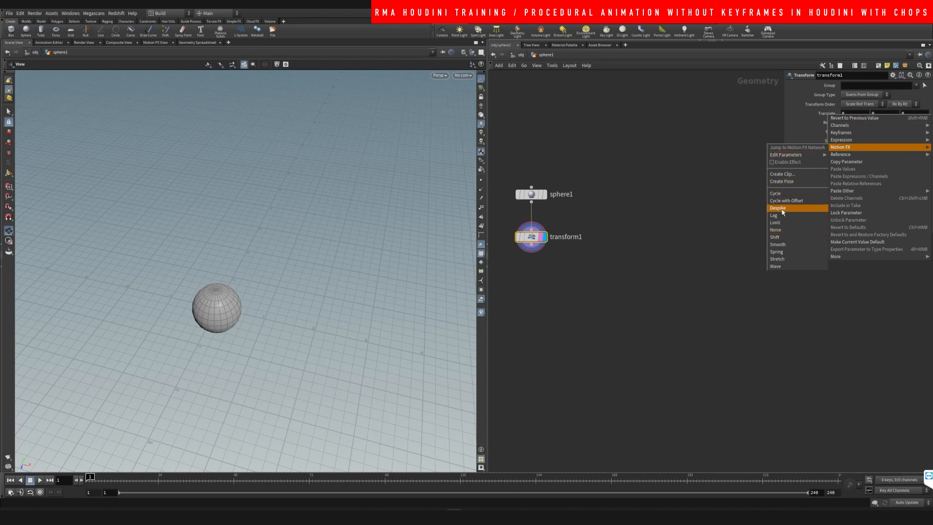
mouse_move(779, 193)
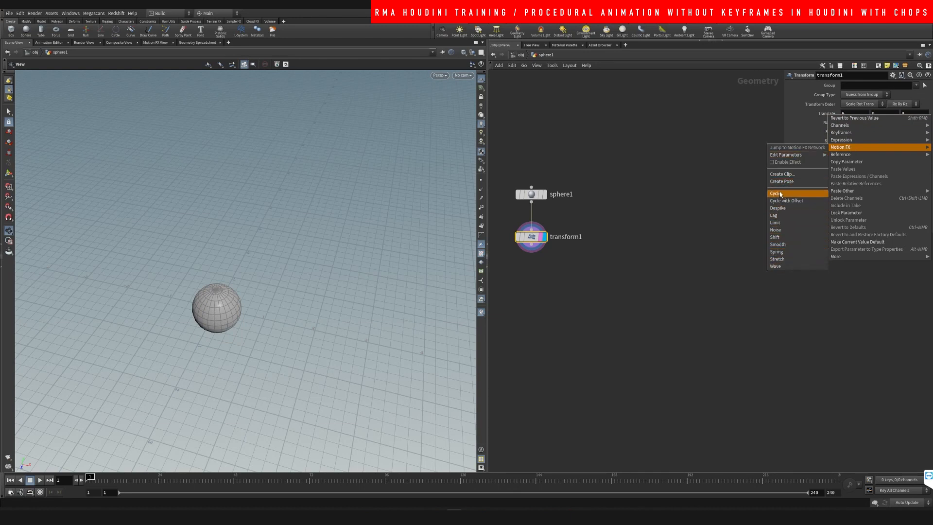
mouse_move(779, 229)
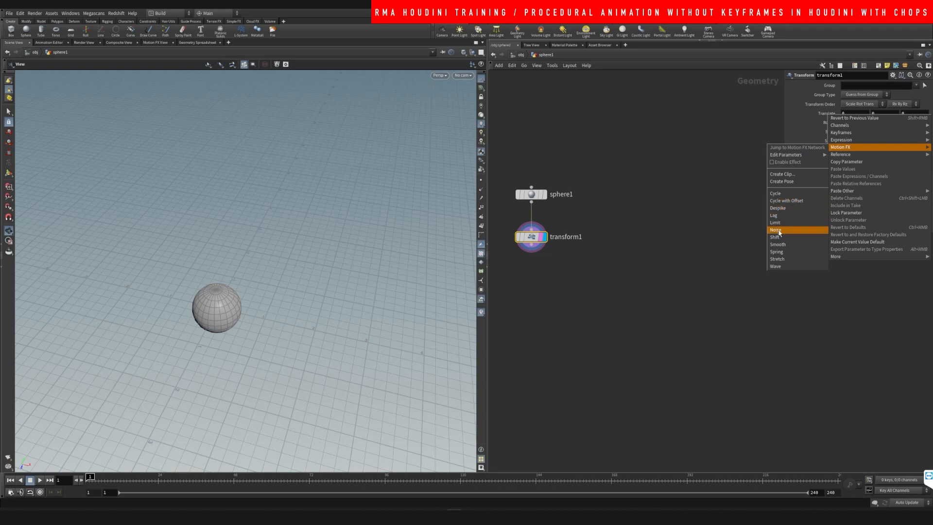
mouse_move(788, 234)
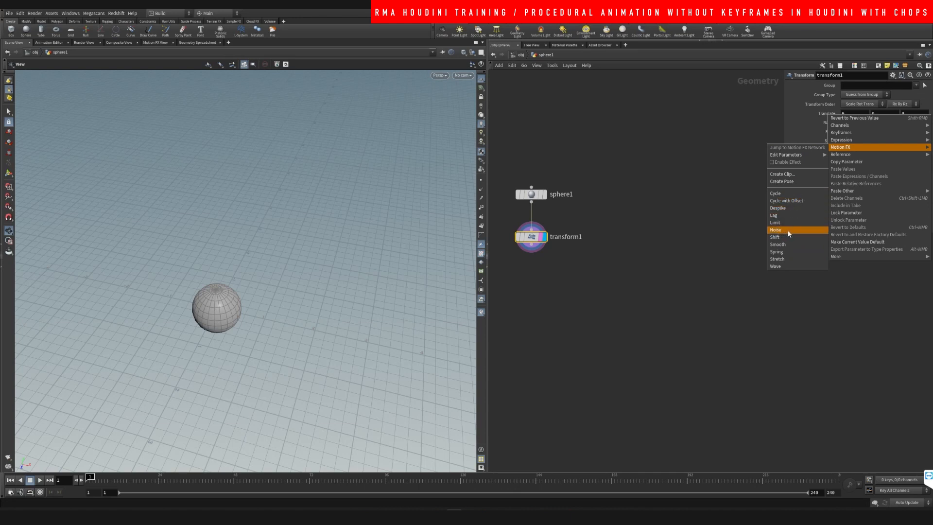
mouse_move(794, 232)
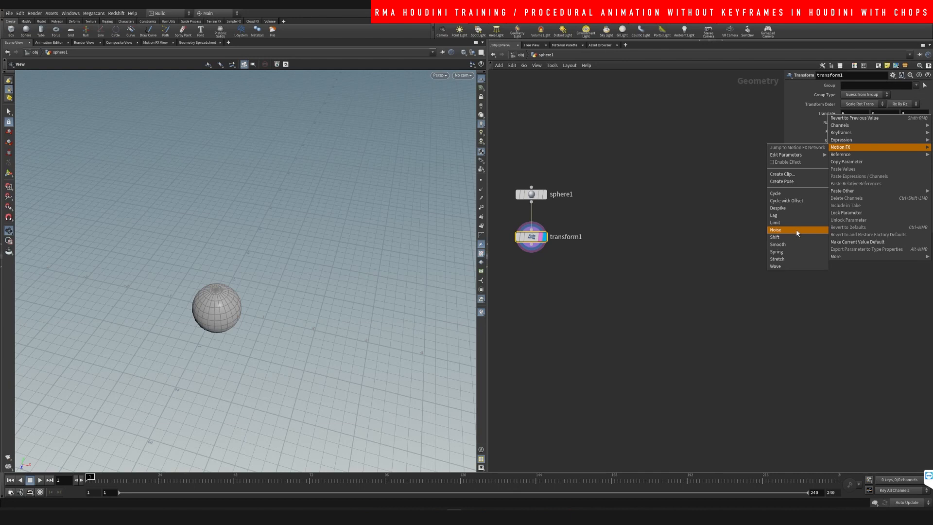
mouse_move(777, 232)
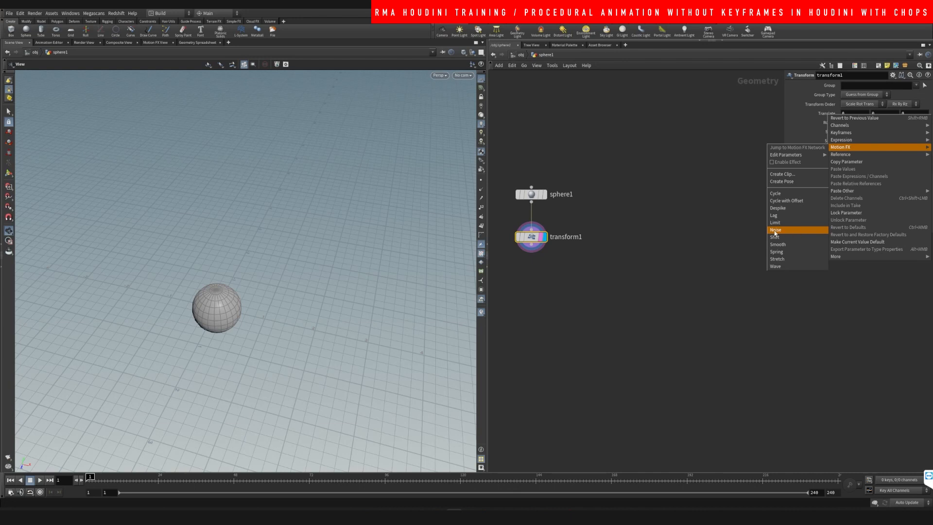
click(775, 230)
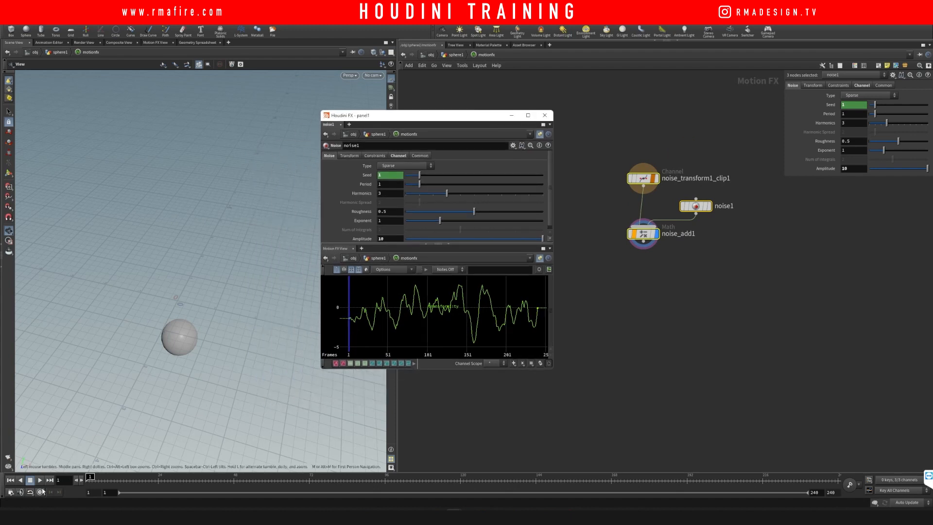
- Jump from the motionfx network back up to sphere1 via the path bar
click(39, 479)
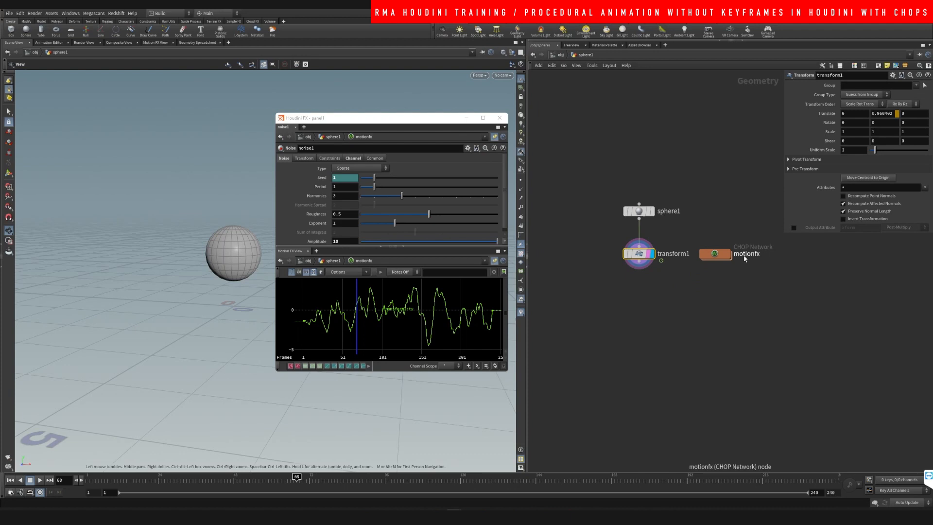
- Confirm Translate Y is overridden by the motionfx noise channel, then dive into motionfx
click(713, 254)
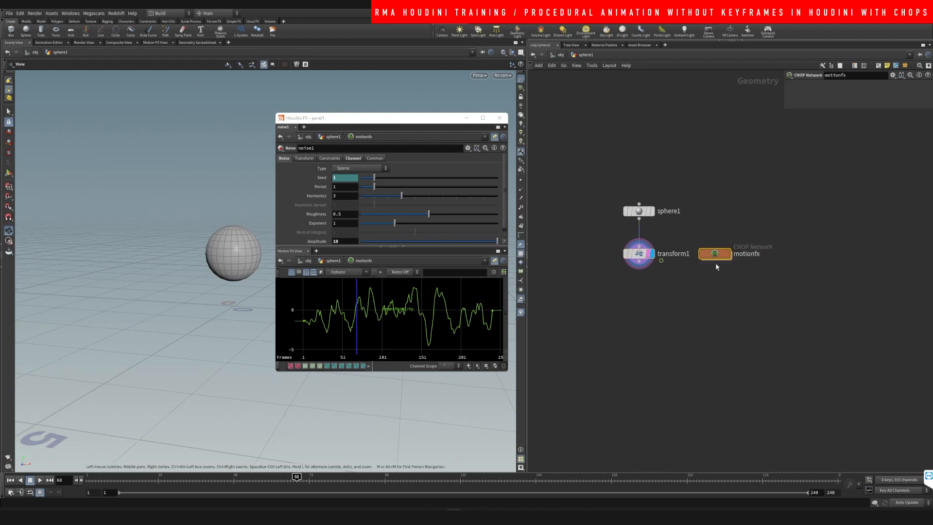
click(639, 254)
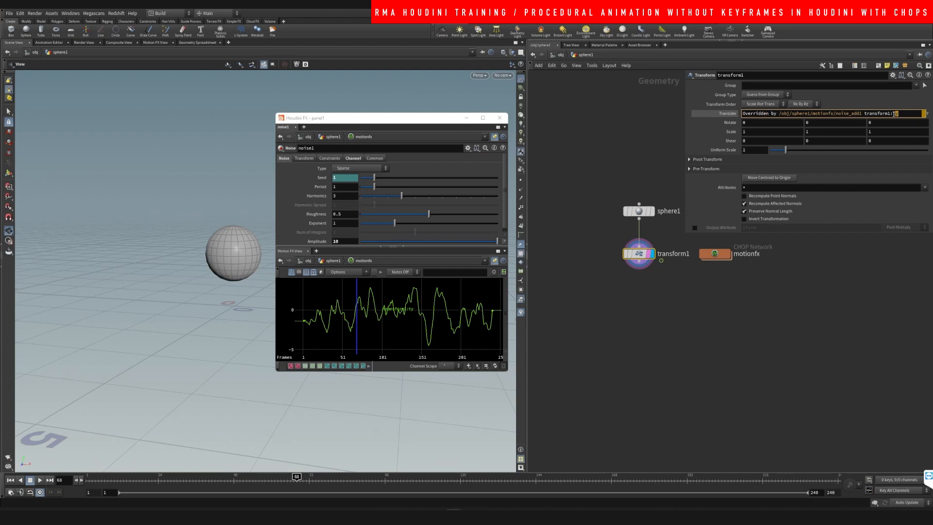
double_click(845, 113)
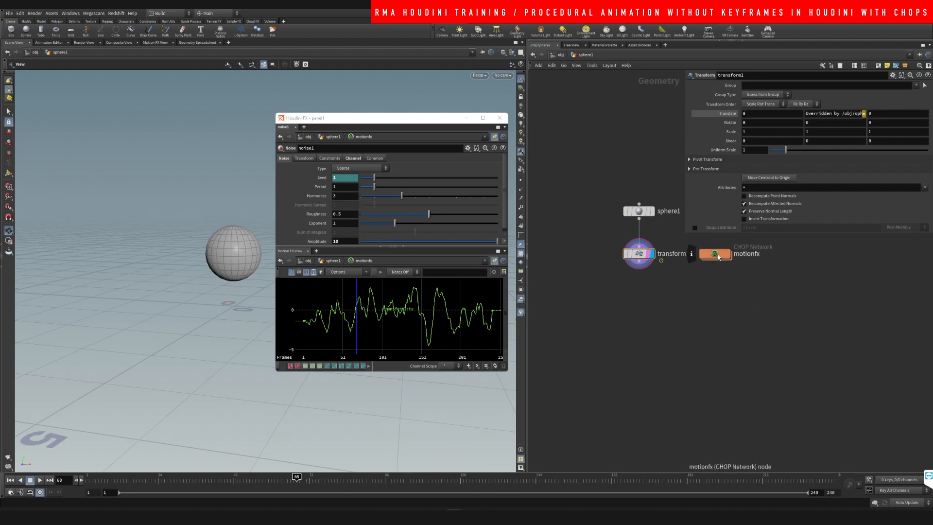
double_click(715, 254)
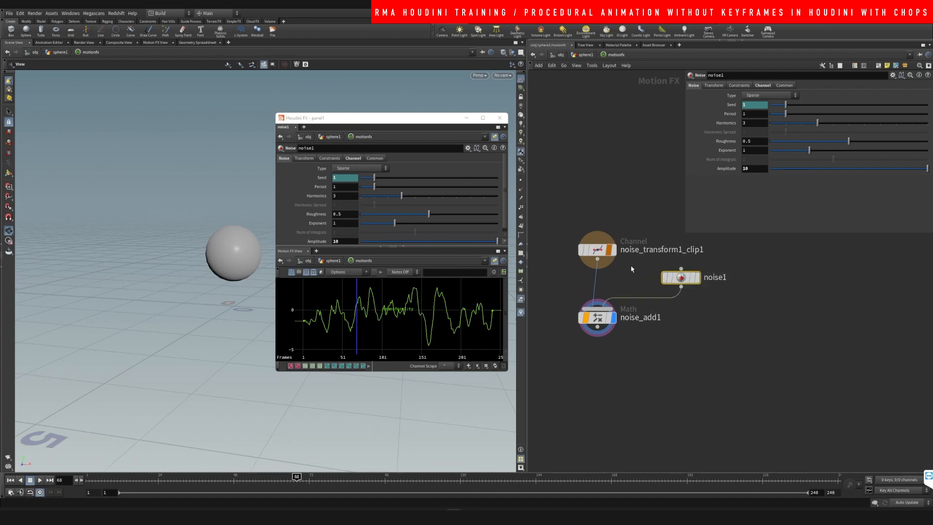
- Inspect the channel node's transformy channel, then view noise1's settings (period 1, amplitude 10)
click(596, 249)
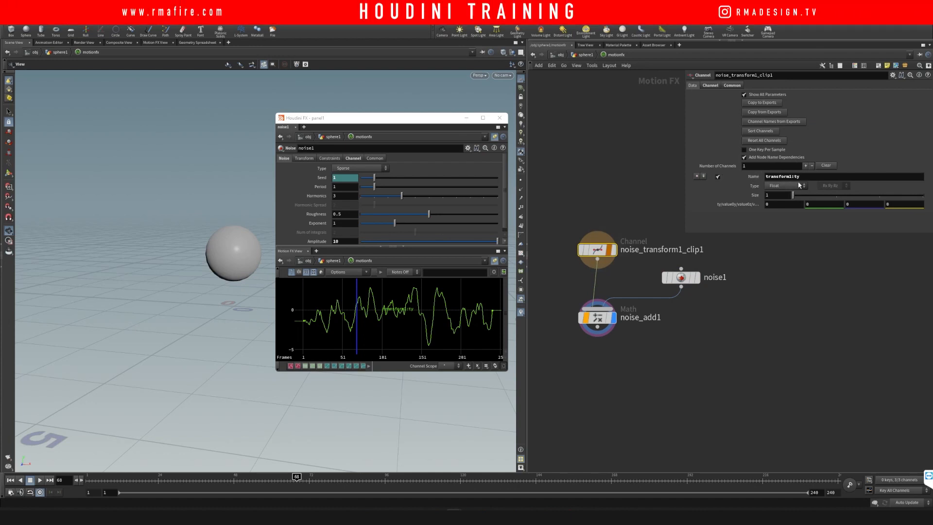
mouse_move(689, 336)
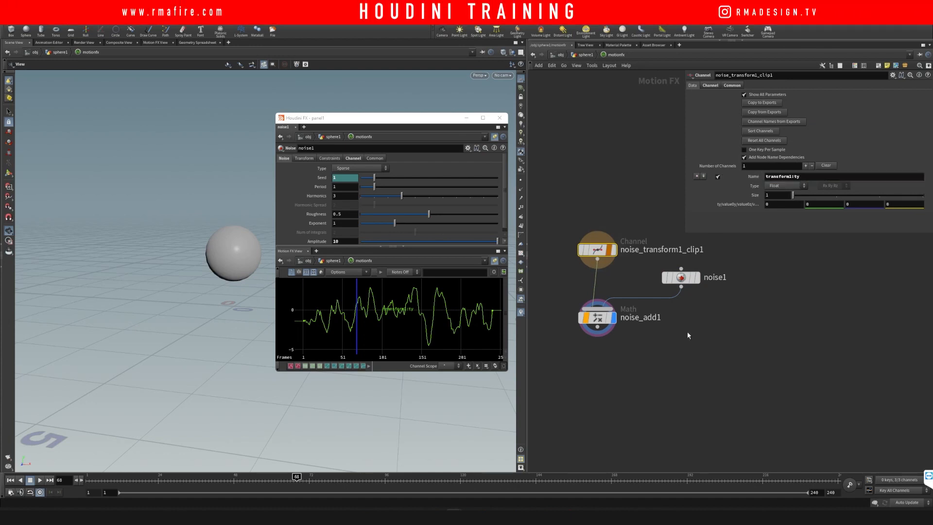
click(732, 85)
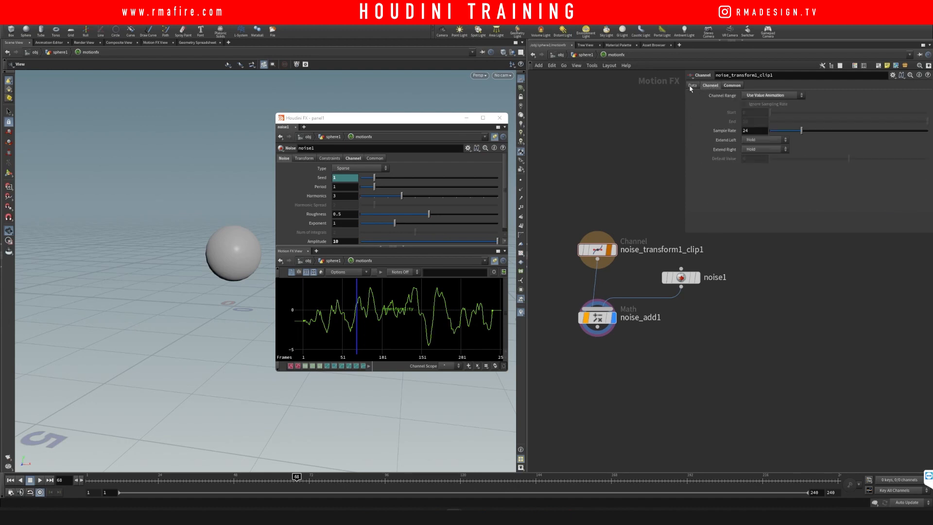
click(773, 95)
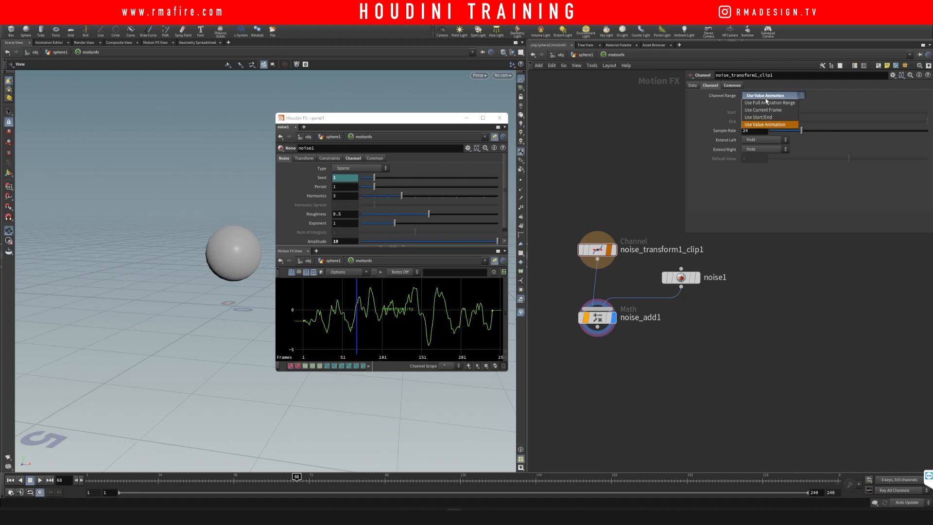
click(731, 85)
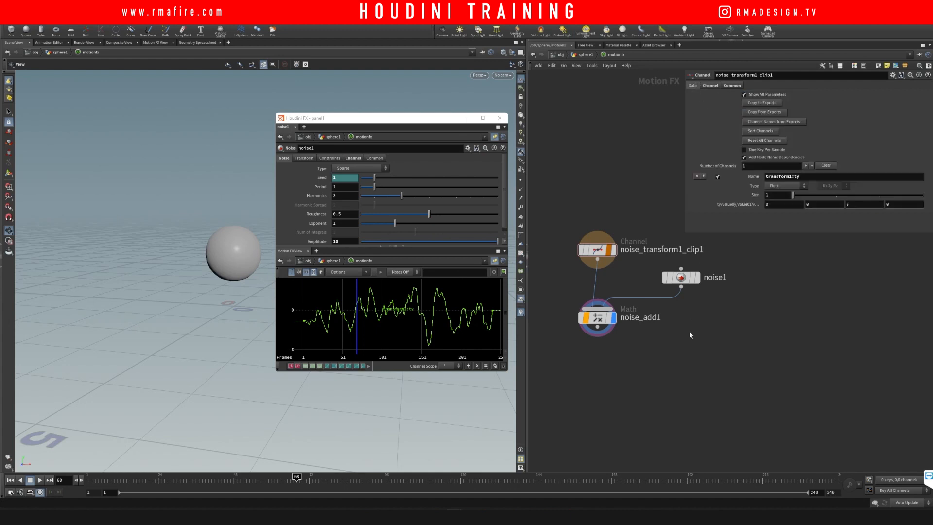
click(680, 277)
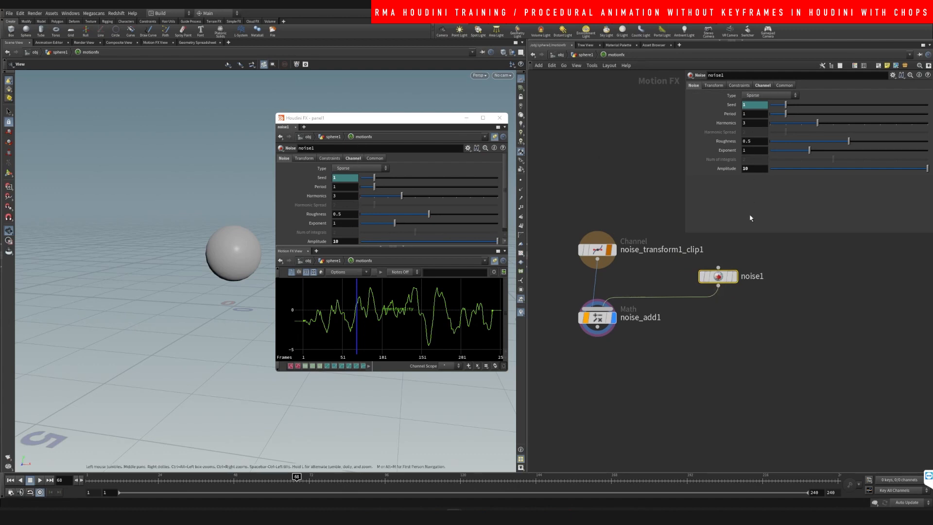
- Return to the sphere1 geometry level, keeping the floating noise settings window open
click(596, 318)
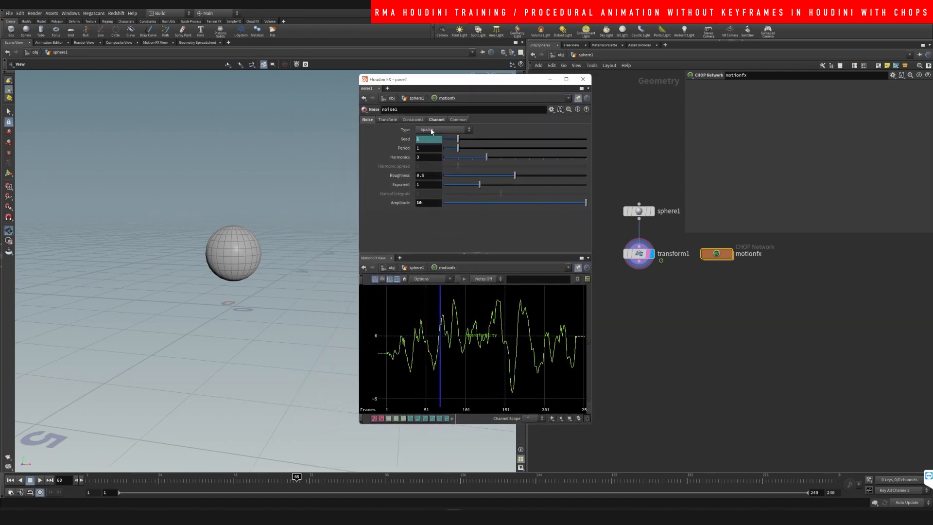
mouse_move(265, 347)
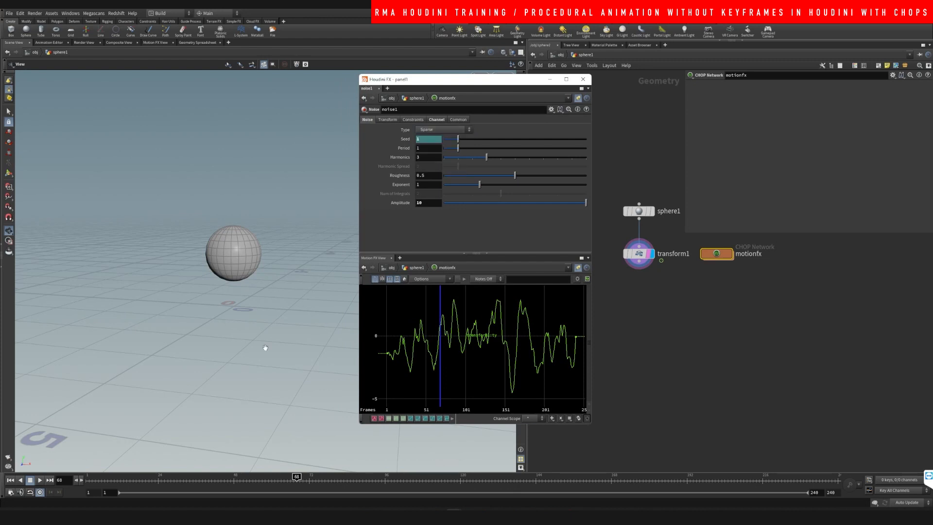
- Play the animation and cycle noise types: Hermite, Harmonic Summation, Brownian, Random, then Alligator
click(39, 479)
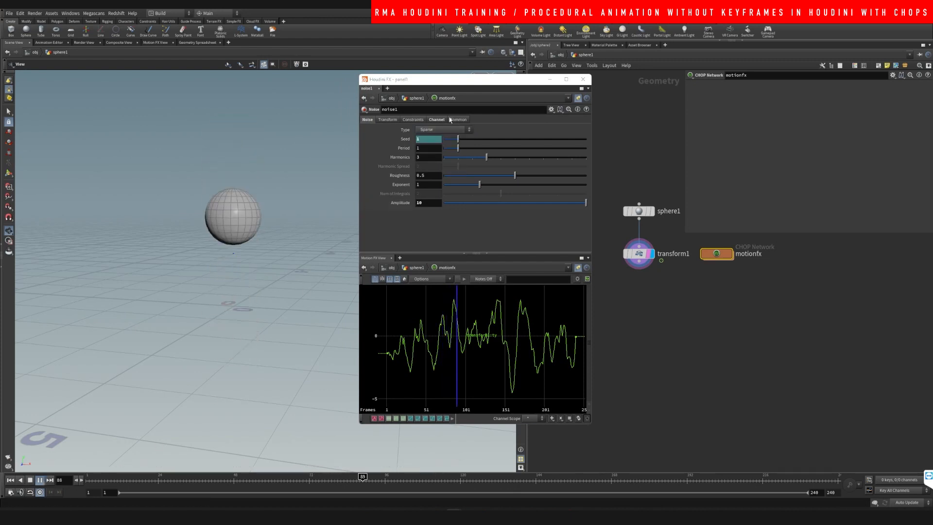
click(443, 130)
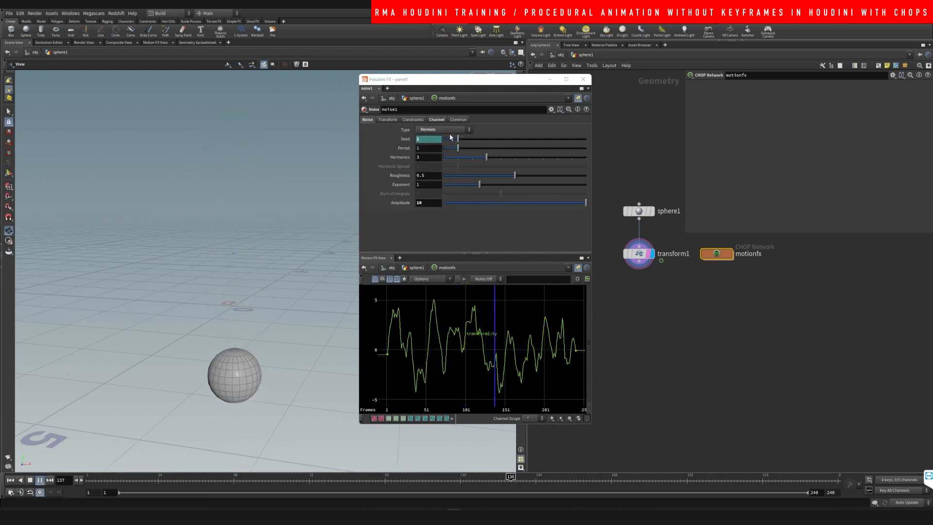
click(443, 129)
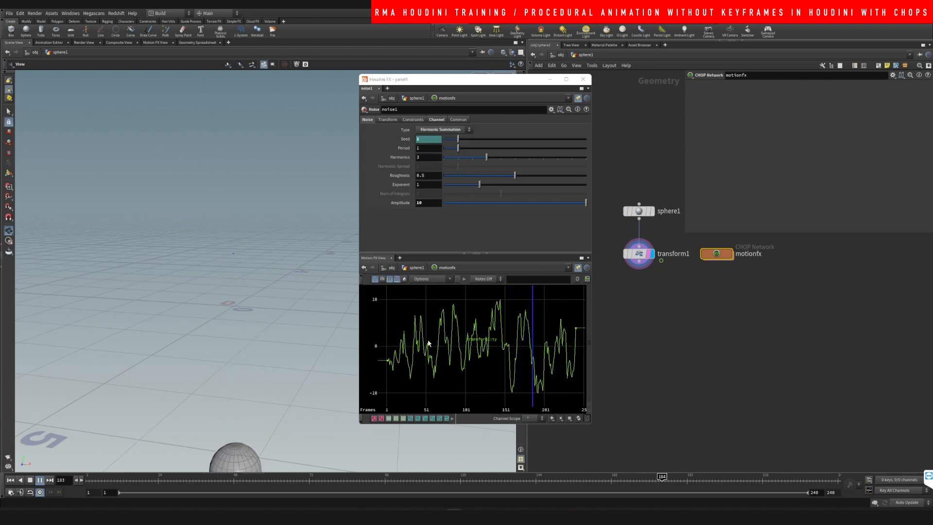
click(443, 129)
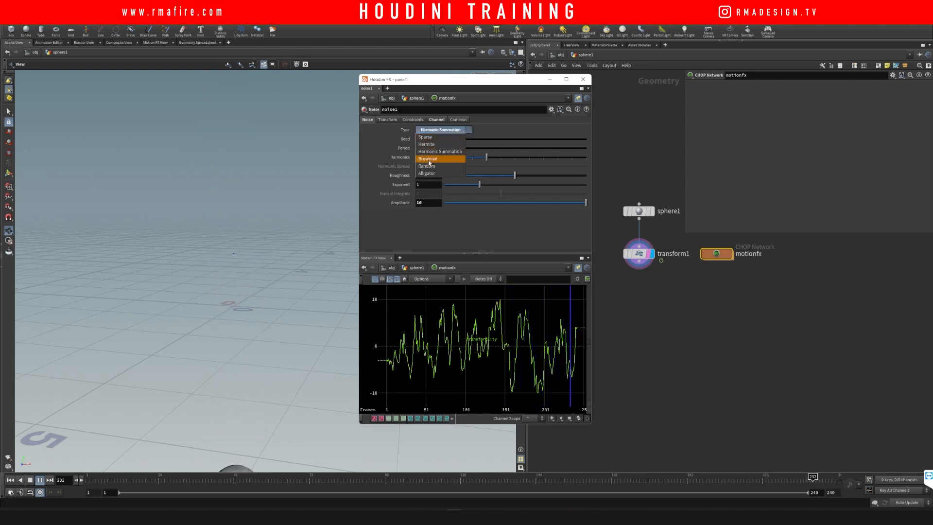
click(427, 158)
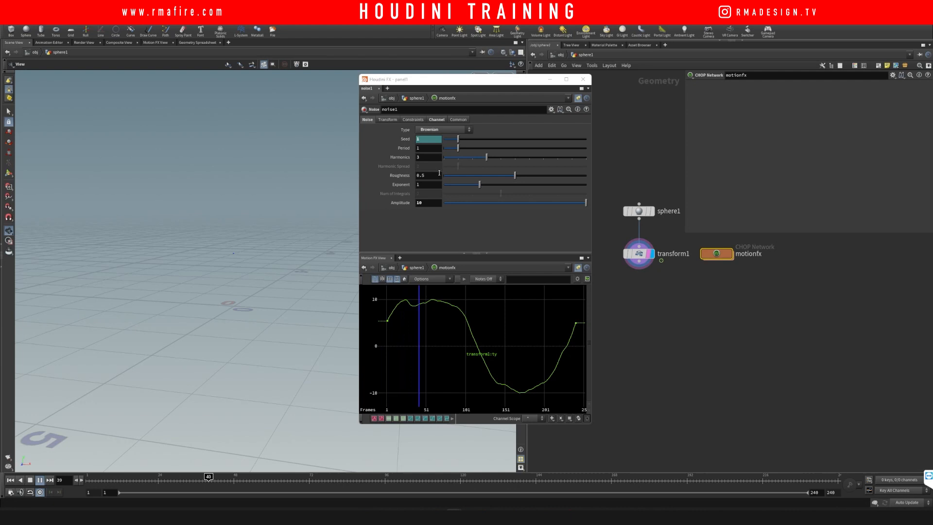
click(443, 129)
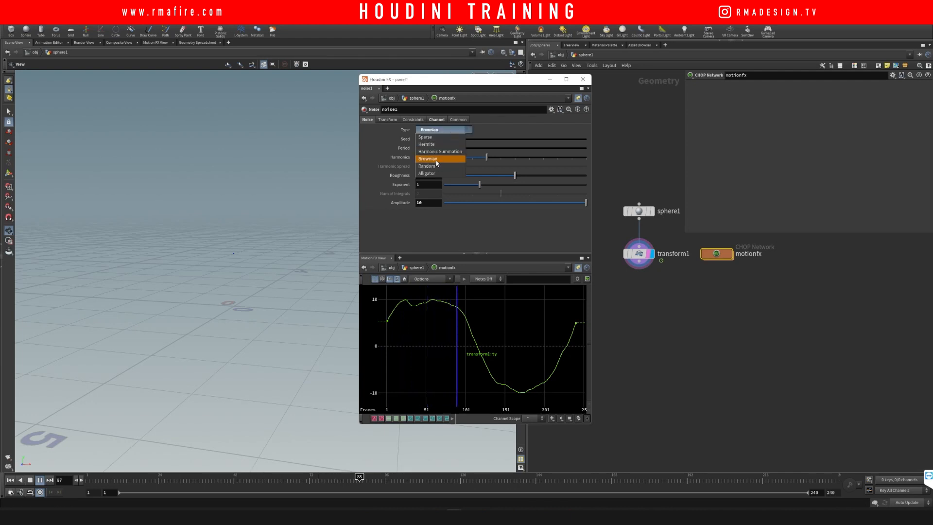
click(427, 165)
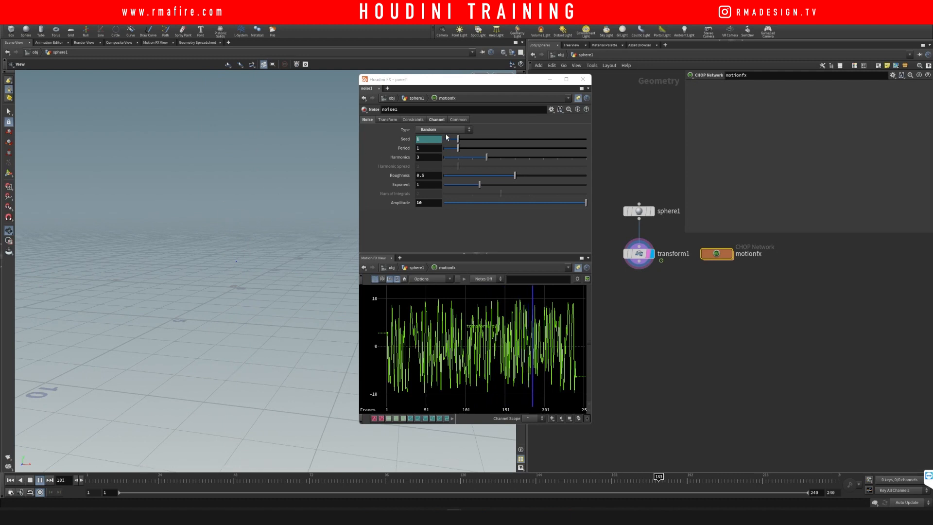
click(442, 129)
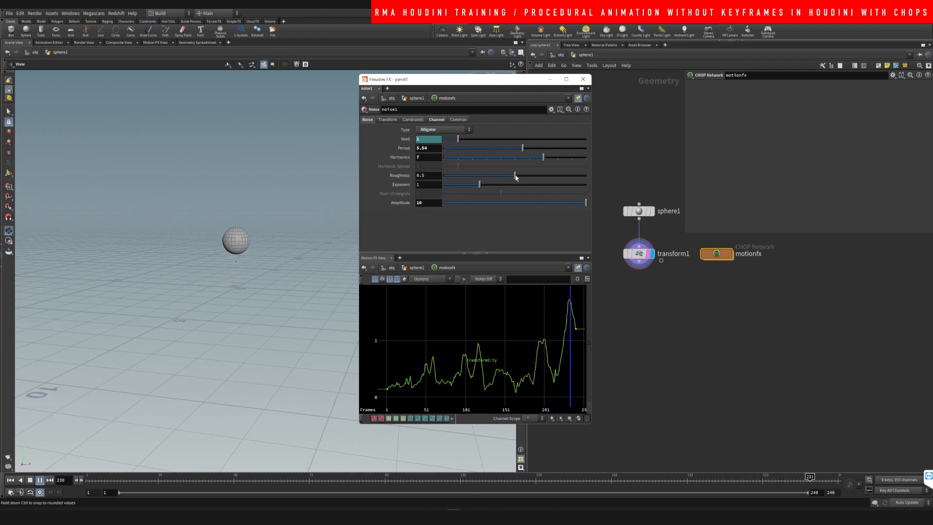
- Raise the Alligator noise roughness to about 0.595, then bring back transform1's parameters
drag(476, 175, 495, 174)
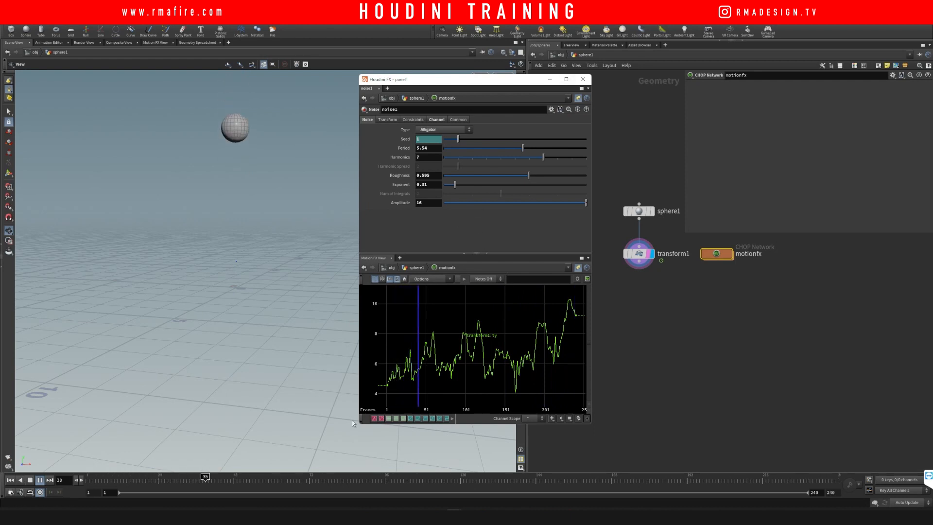
click(39, 479)
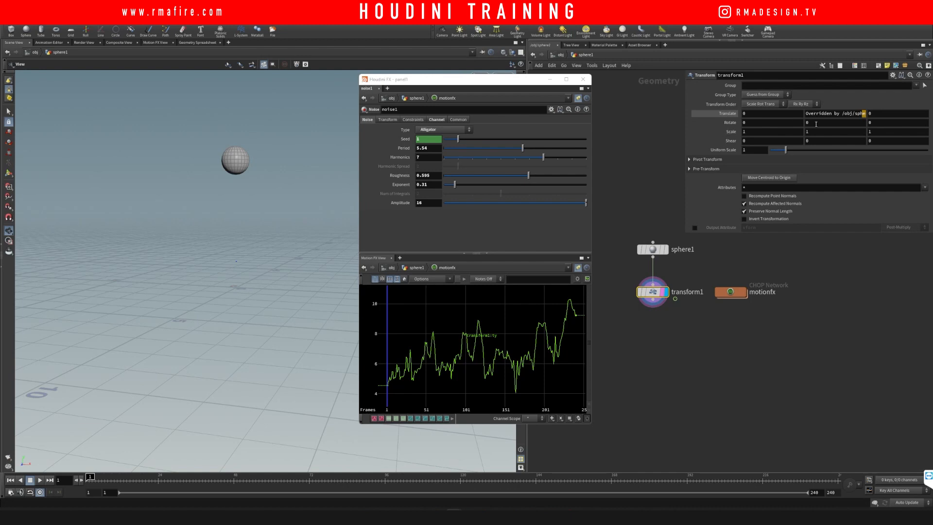
right_click(729, 132)
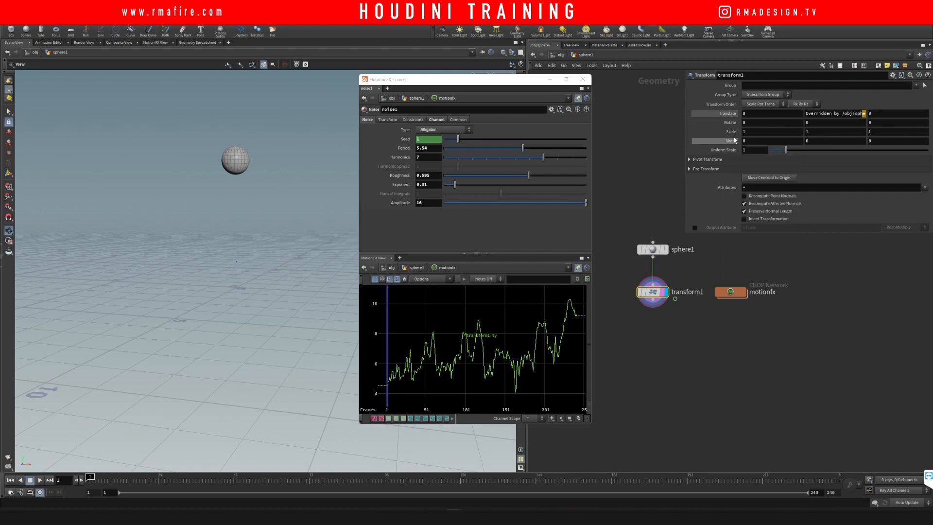
right_click(731, 132)
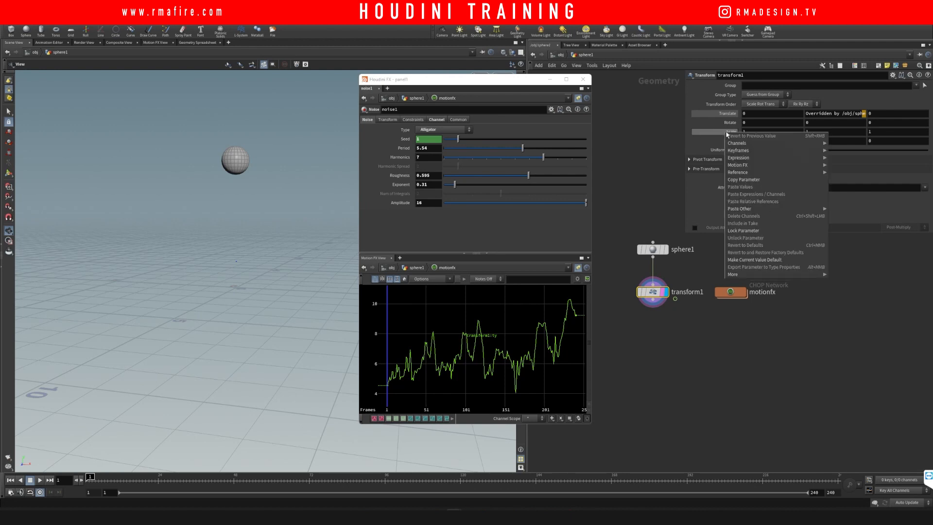
mouse_move(738, 165)
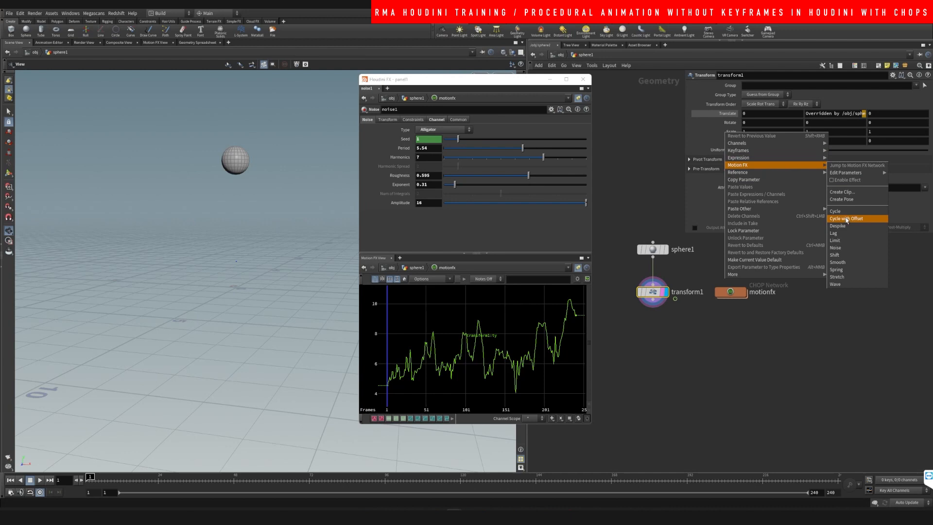
mouse_move(843, 283)
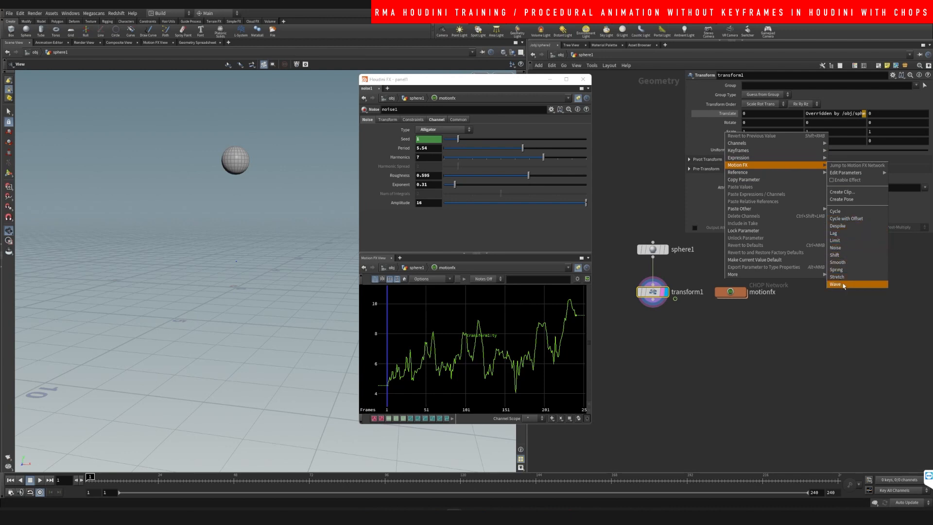
click(835, 269)
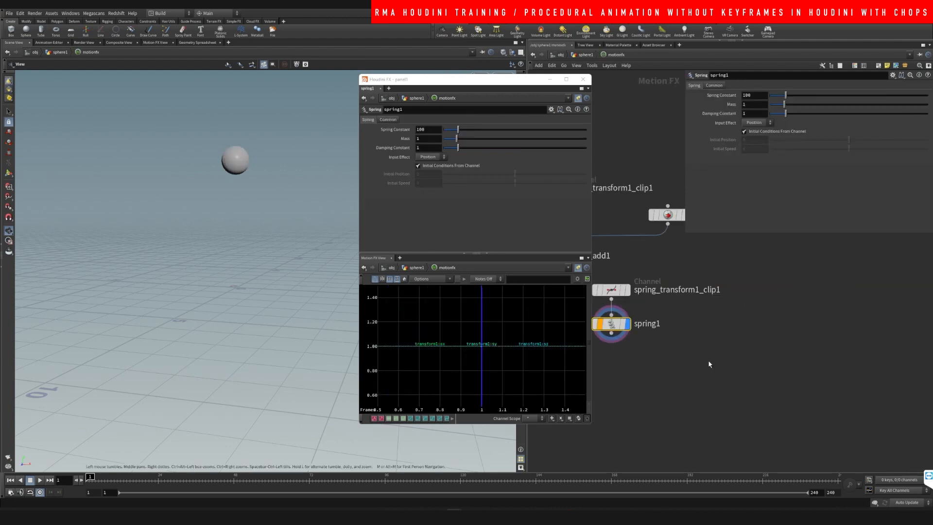
click(727, 306)
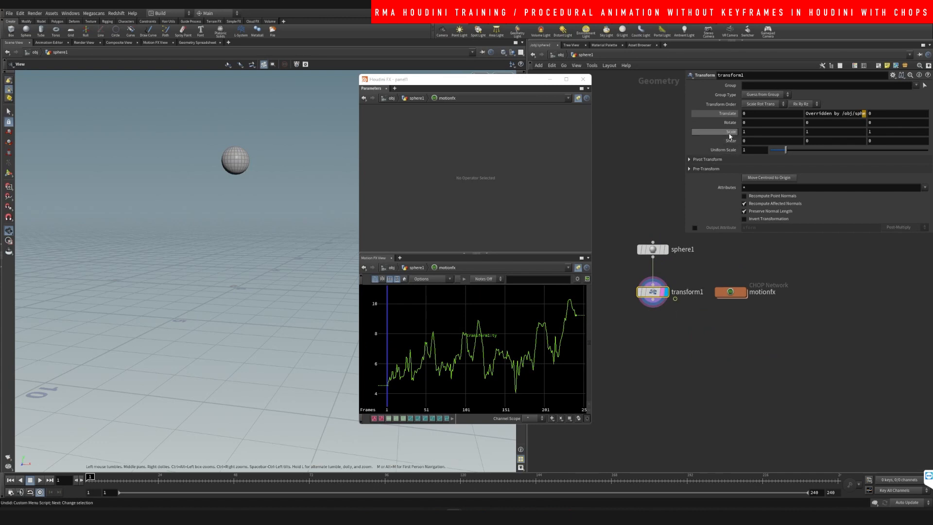
- Add Motion FX Noise to transform1's Scale, then return to the sphere's geometry network
right_click(744, 132)
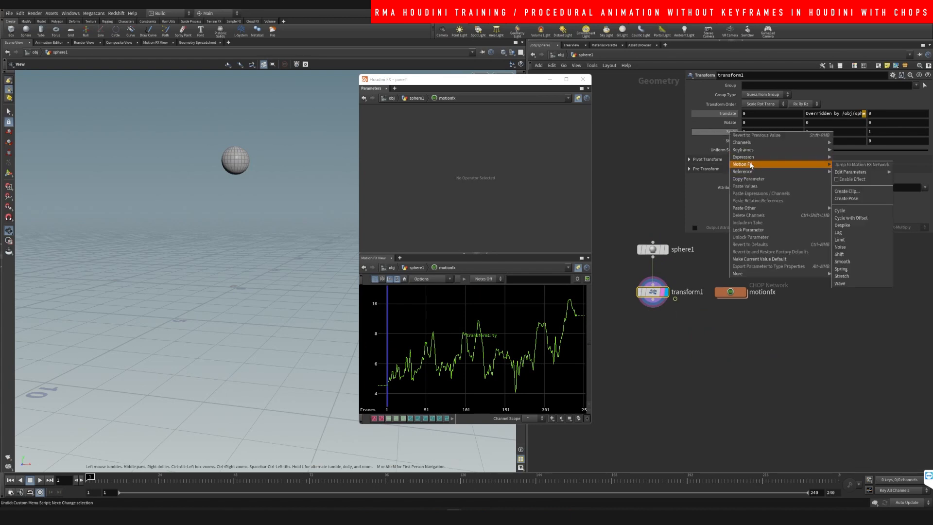
mouse_move(849, 249)
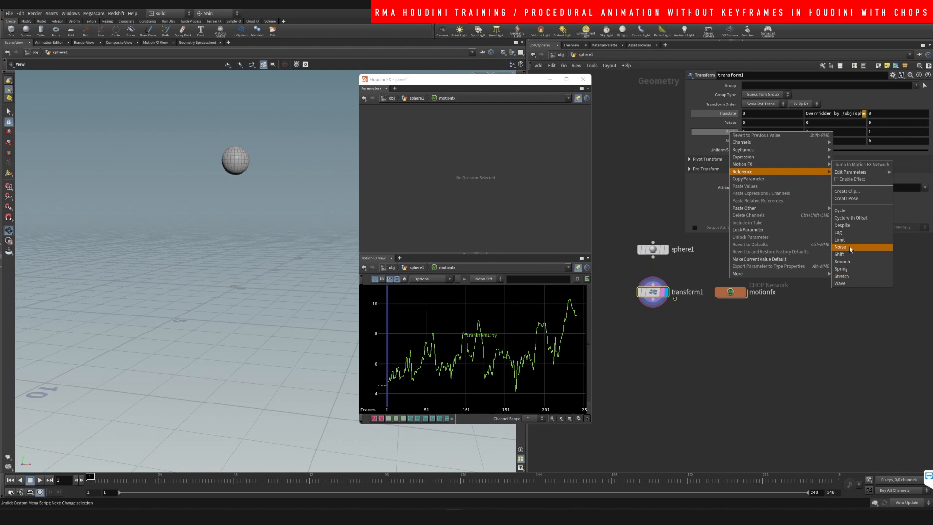
click(840, 247)
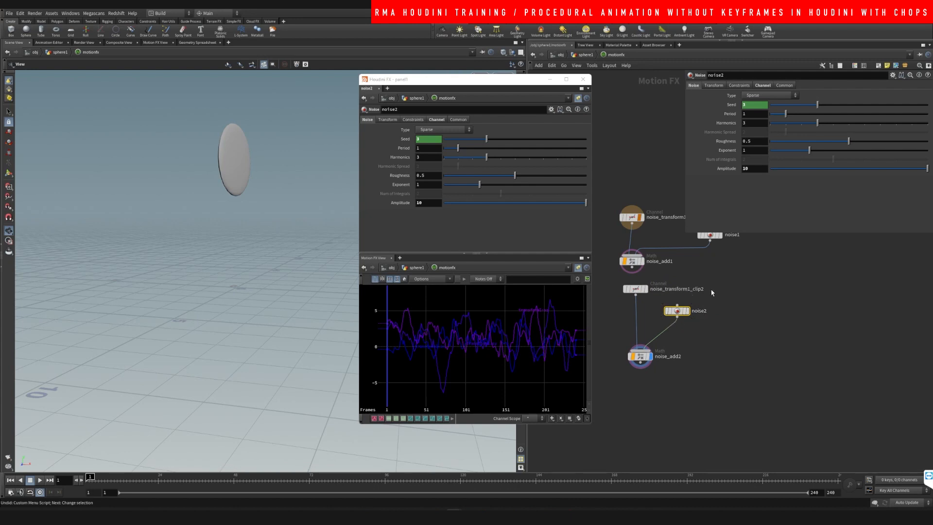
click(634, 288)
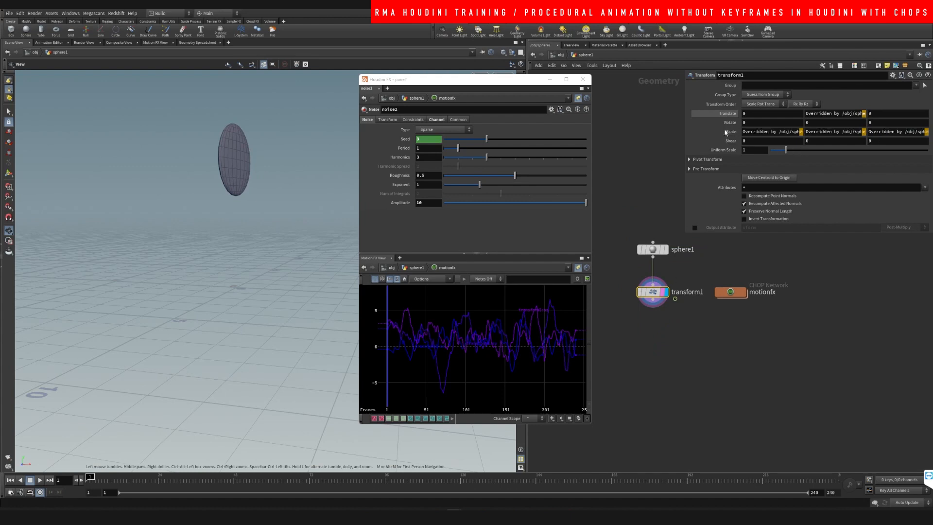
- Play the timeline animation to watch the noise-driven scale reshape the sphere
click(38, 480)
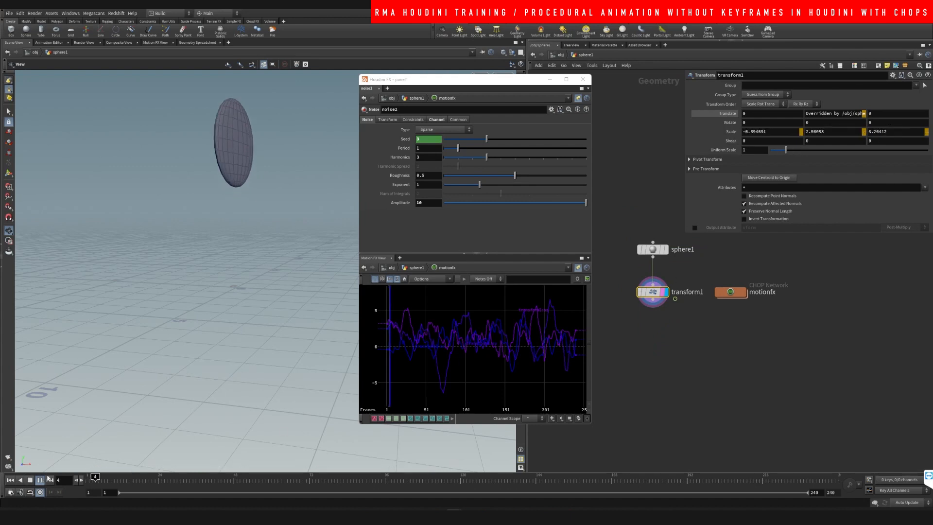